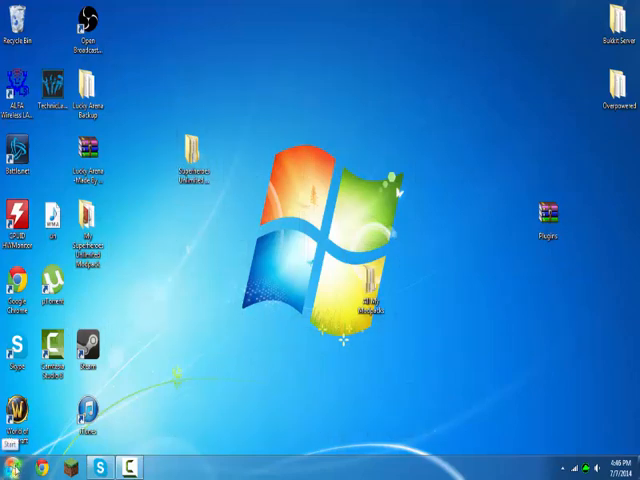
mouse_move(128, 212)
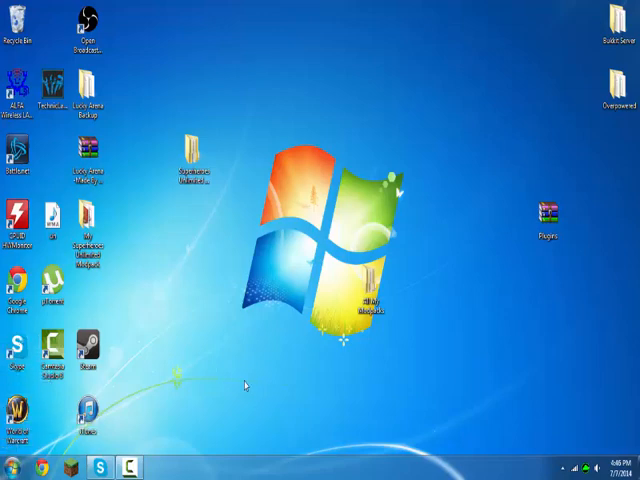
mouse_move(196, 358)
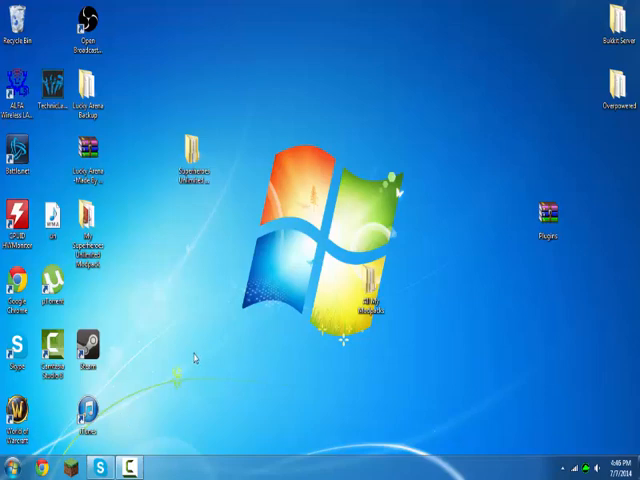
mouse_move(112, 326)
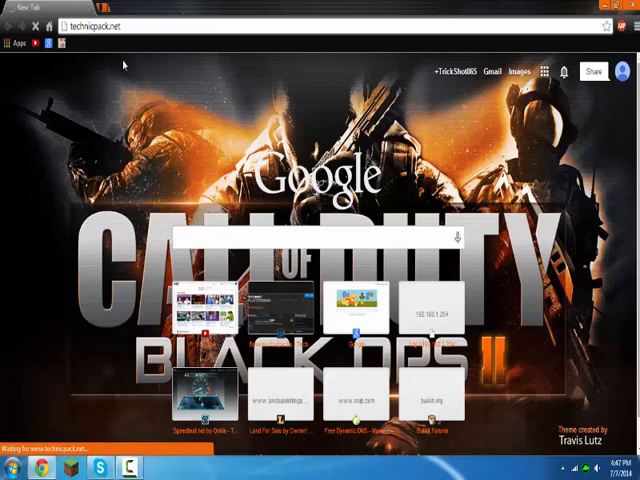
mouse_move(120, 64)
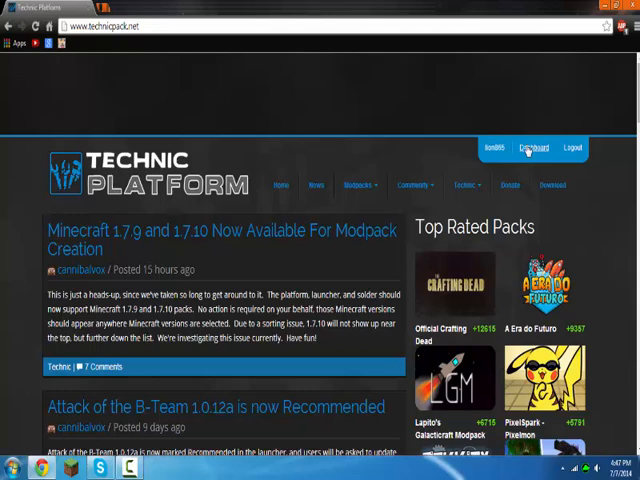
Go to the Download the Launcher page and choose the Windows version of the launcher.
left_click(356, 184)
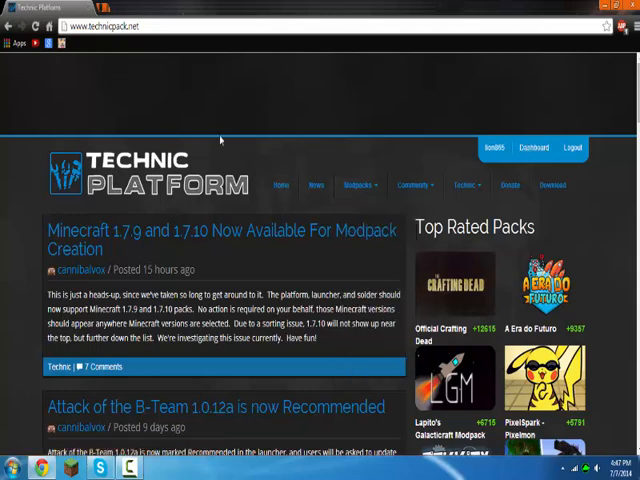
scroll("down", 3)
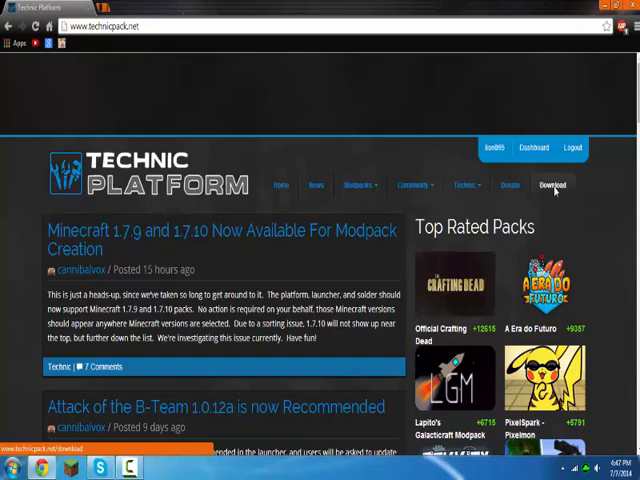
left_click(552, 184)
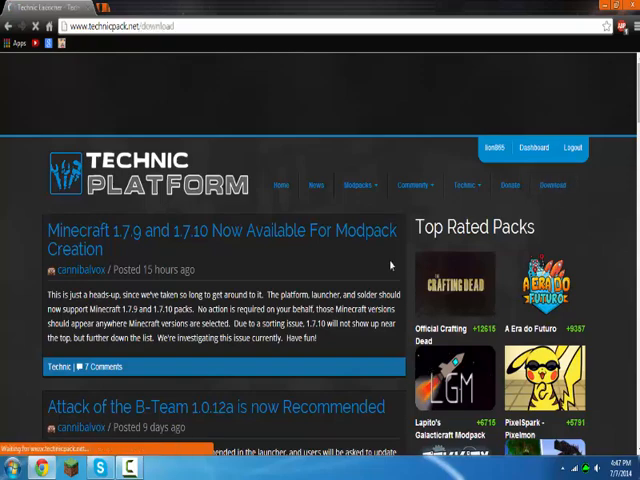
left_click(552, 200)
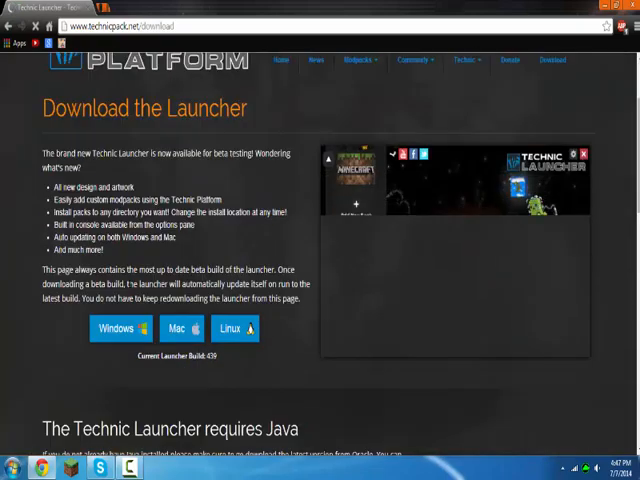
left_click(116, 328)
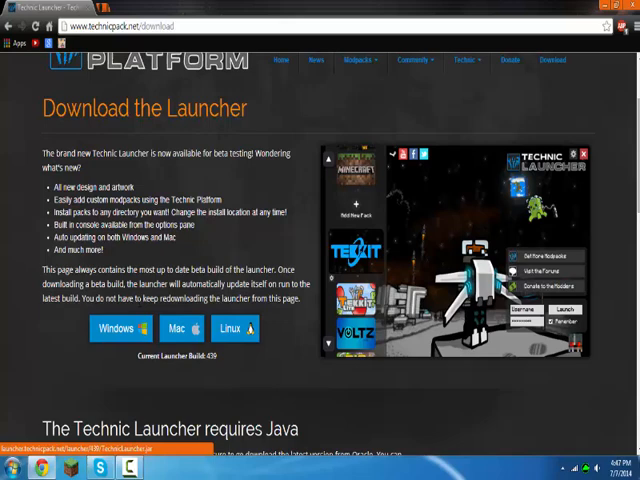
left_click(116, 328)
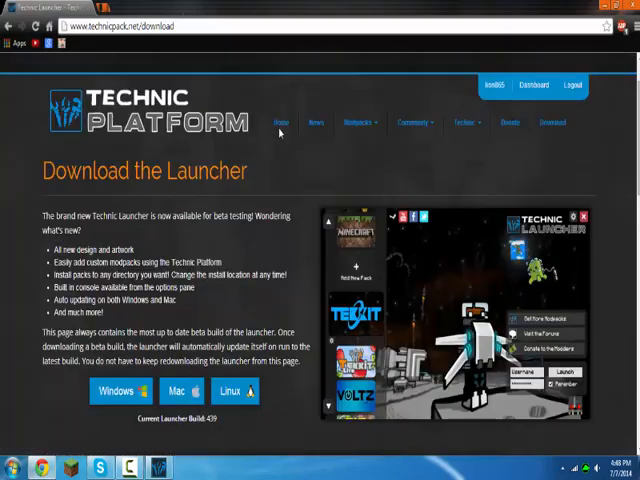
Browse Modpacks and search for 'superhero' to list the Superheroes Unlimited packs.
scroll("down", 3)
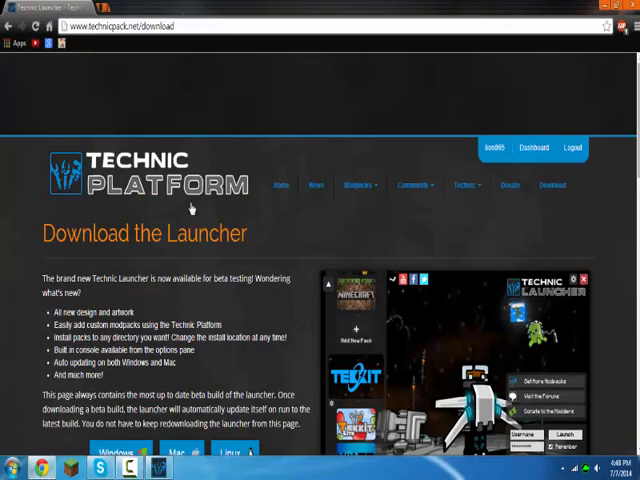
mouse_move(268, 352)
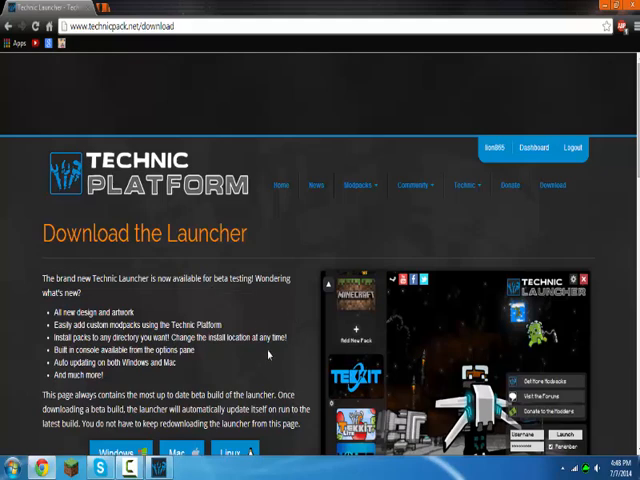
left_click(356, 184)
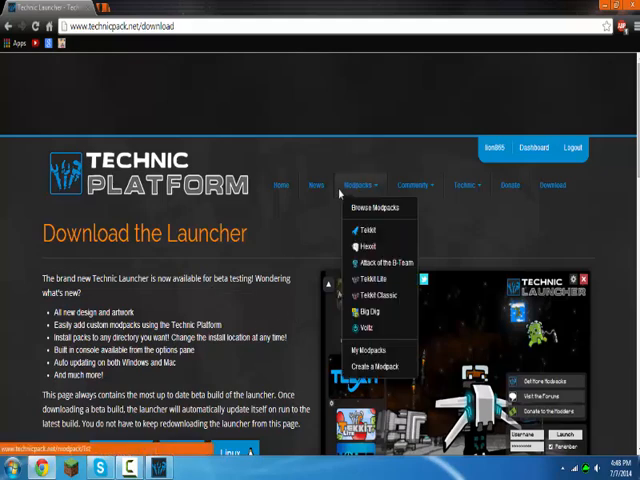
mouse_move(376, 208)
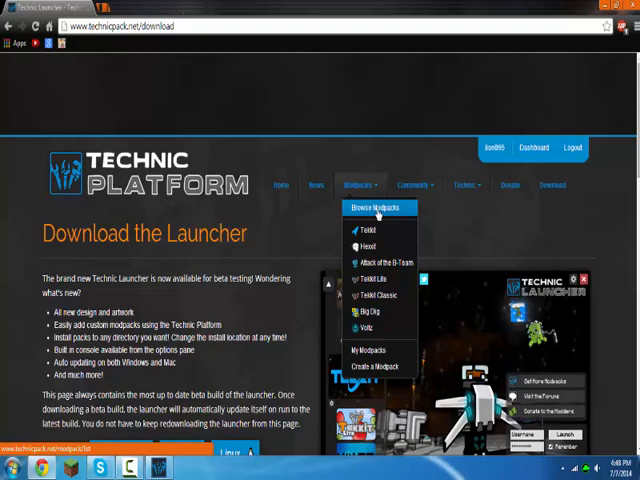
left_click(376, 208)
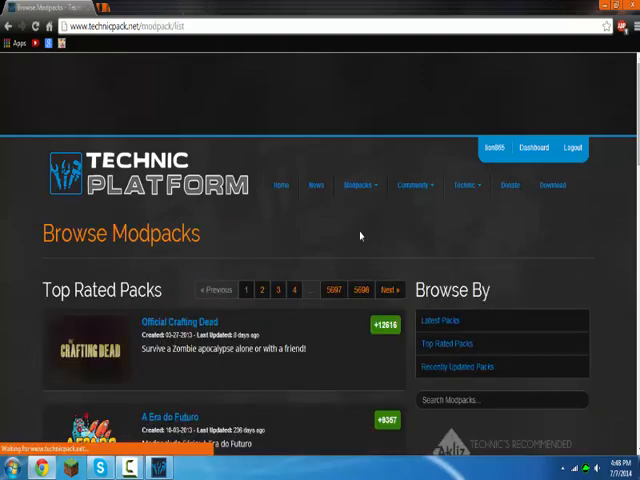
scroll("down", 3)
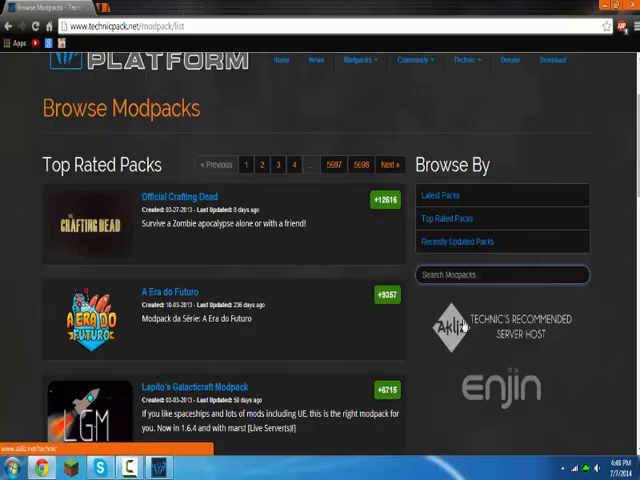
type("s")
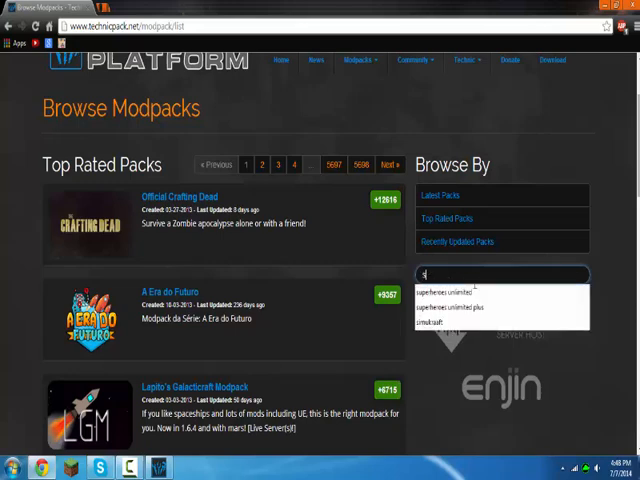
type("superheroes unlimited plus")
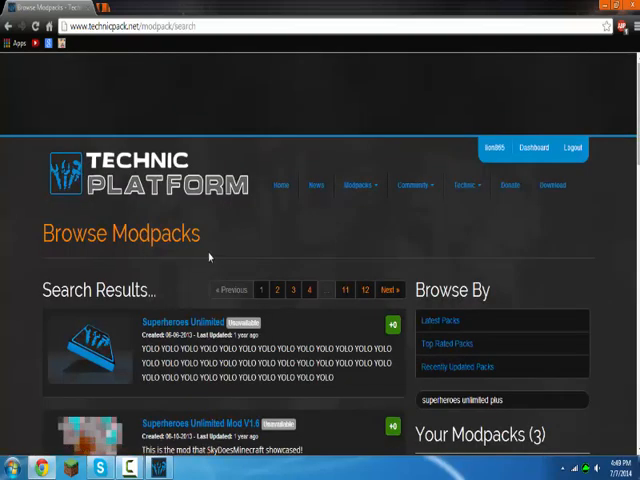
Review the SuperHeroes Unlimited Plus mod list and copy its Platform URL.
scroll("down", 3)
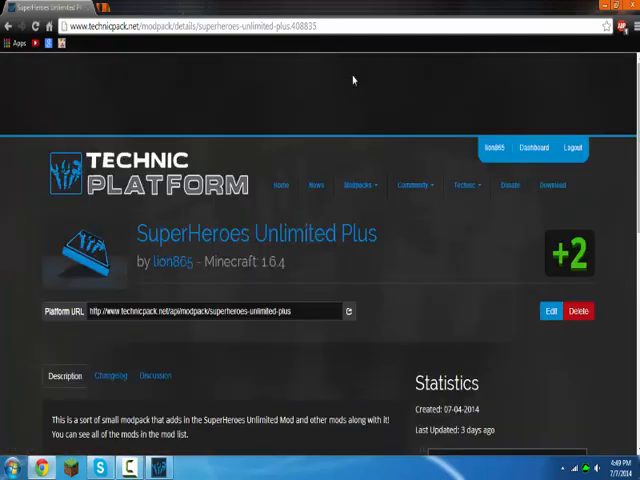
mouse_move(330, 328)
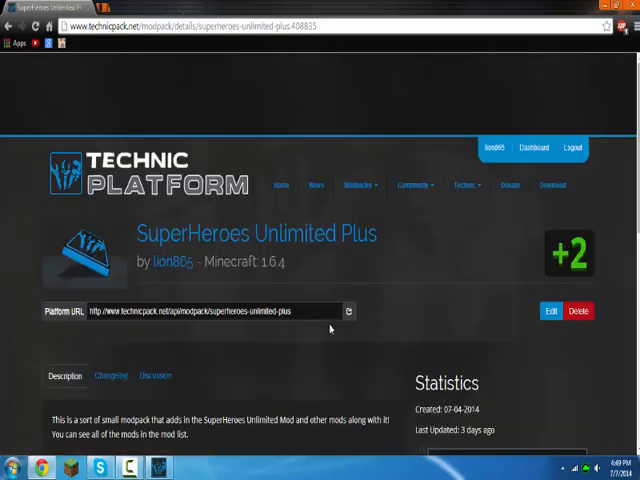
scroll("down", 3)
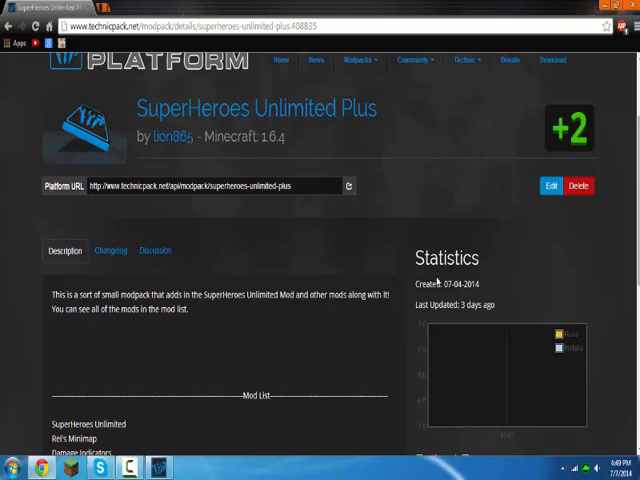
scroll("up", 3)
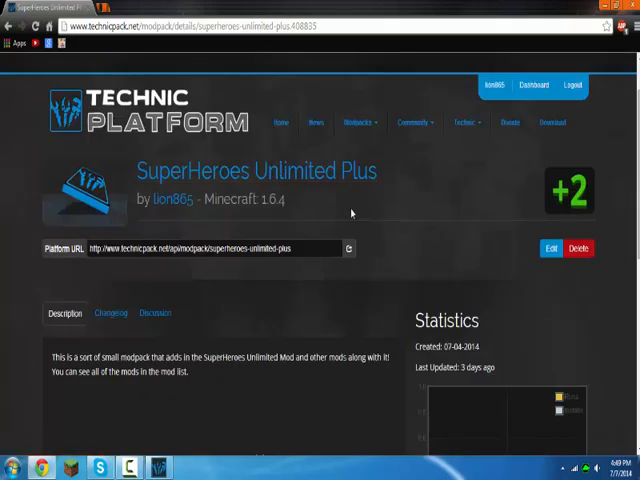
scroll("down", 3)
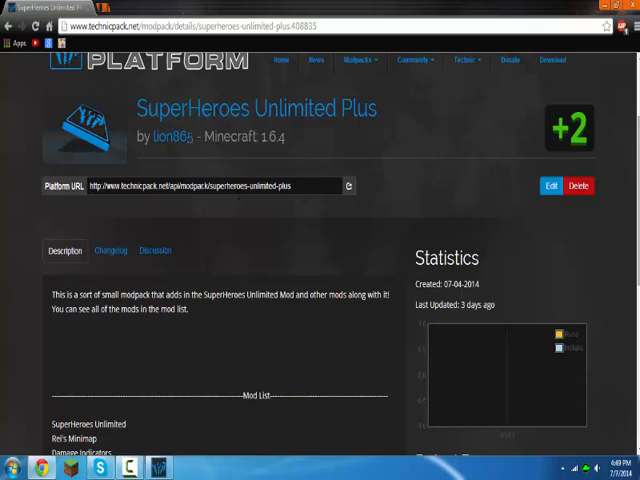
scroll("down", 3)
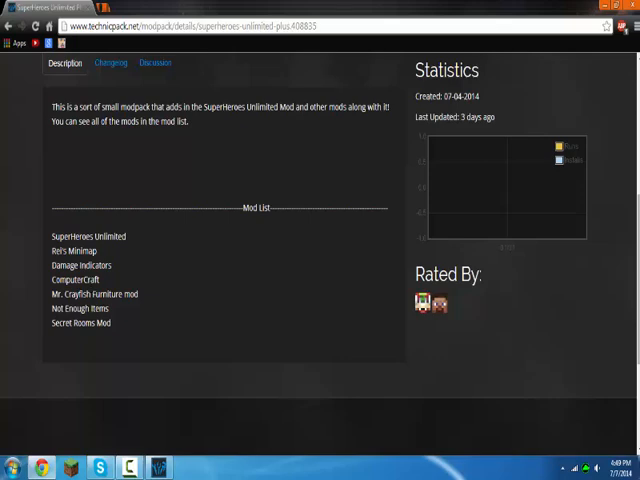
mouse_move(180, 316)
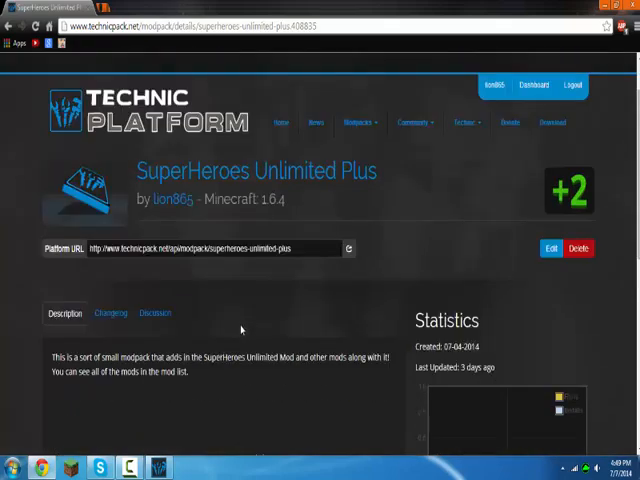
scroll("down", 3)
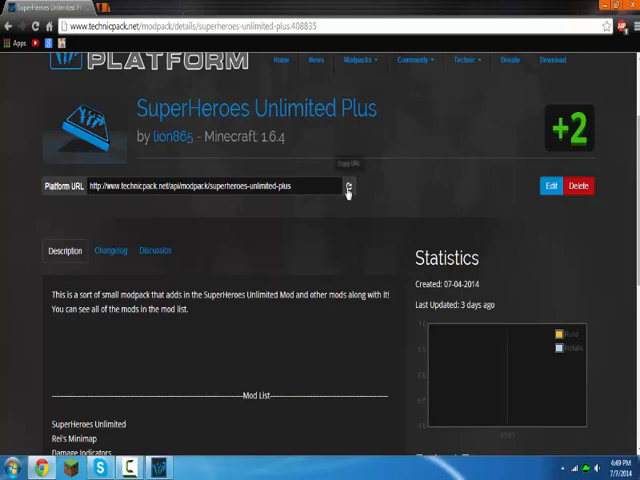
left_click(350, 184)
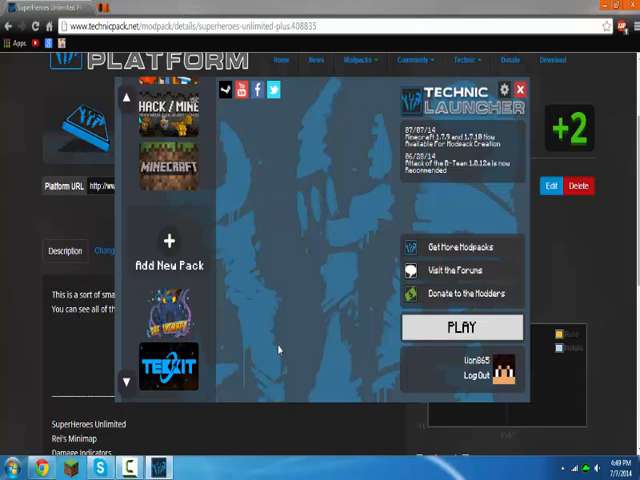
mouse_move(358, 204)
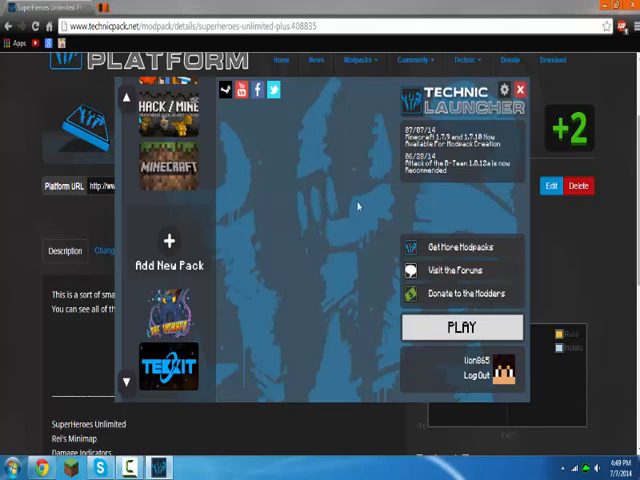
Add a new pack in the launcher by pasting the copied SuperHeroes Unlimited Plus Platform URL.
left_click(168, 242)
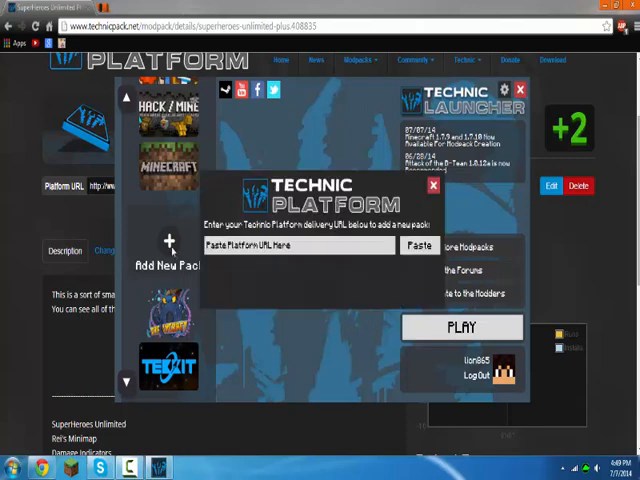
left_click(420, 244)
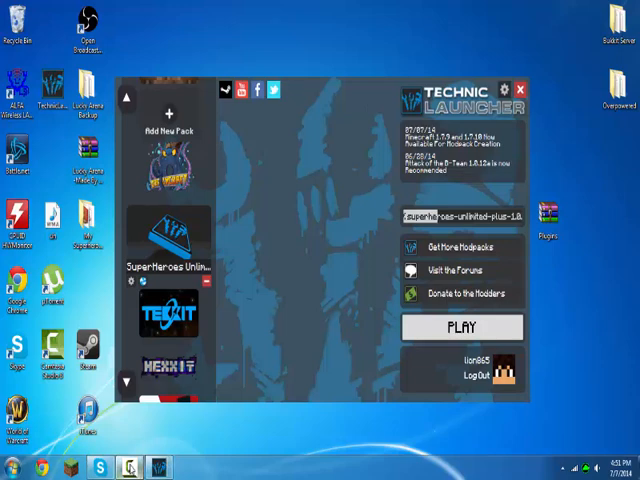
mouse_move(596, 368)
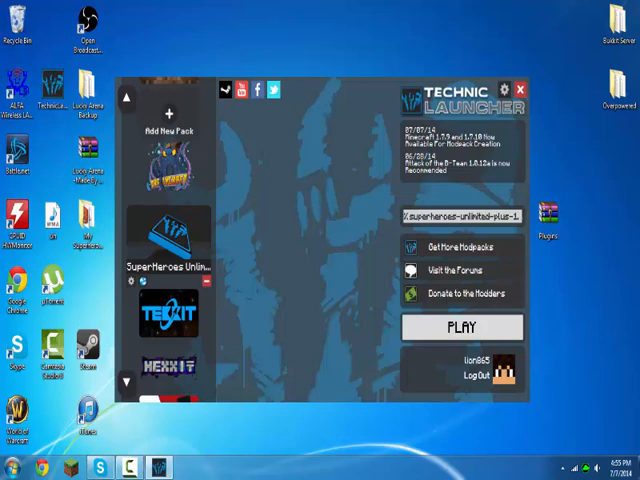
left_click(464, 328)
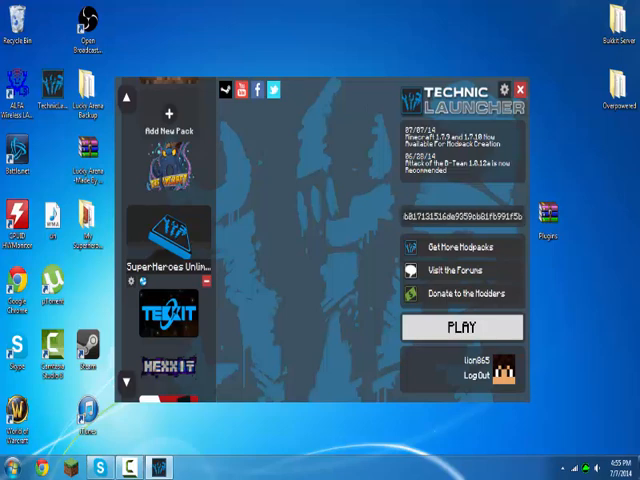
left_click(464, 328)
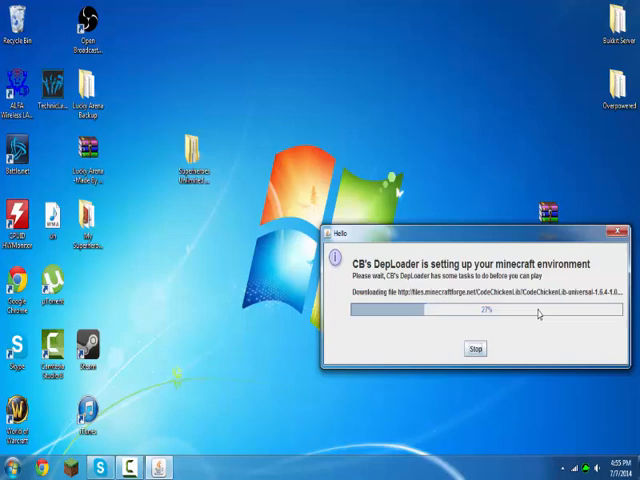
mouse_move(390, 324)
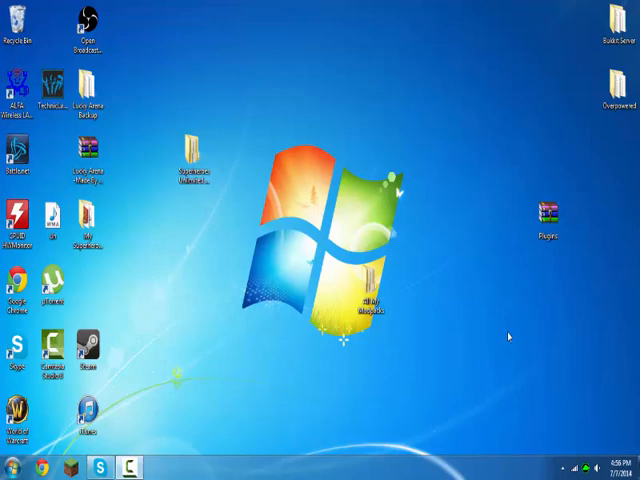
mouse_move(512, 396)
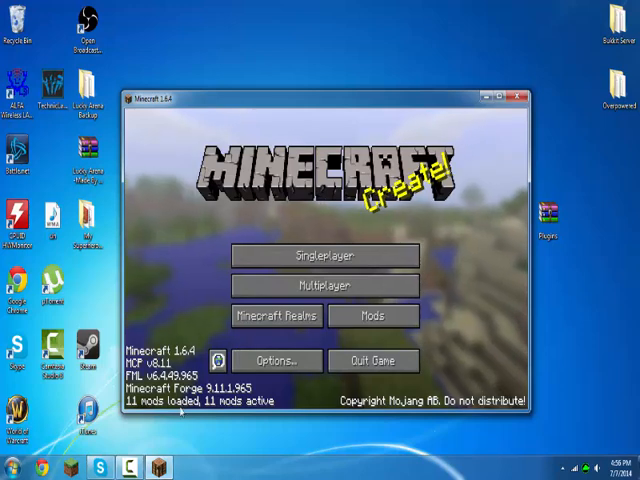
Review the list of loaded mods from the Minecraft main menu.
left_click(372, 316)
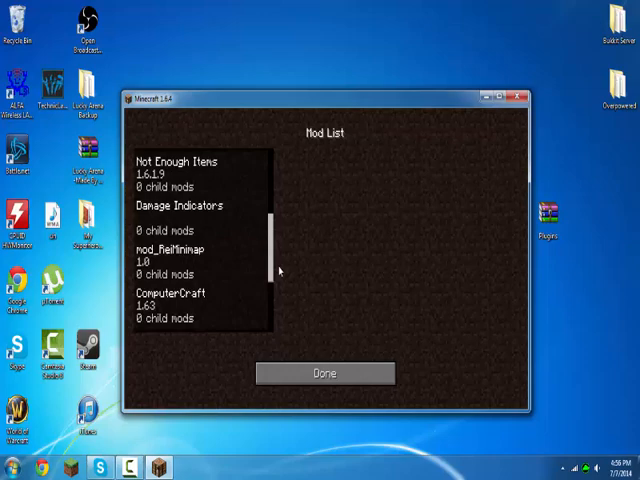
left_click(324, 372)
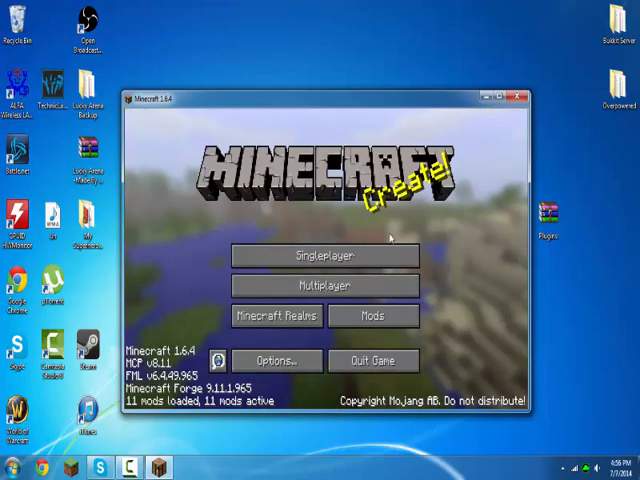
Create a new singleplayer world named Tutorial World after checking More World Options.
left_click(324, 254)
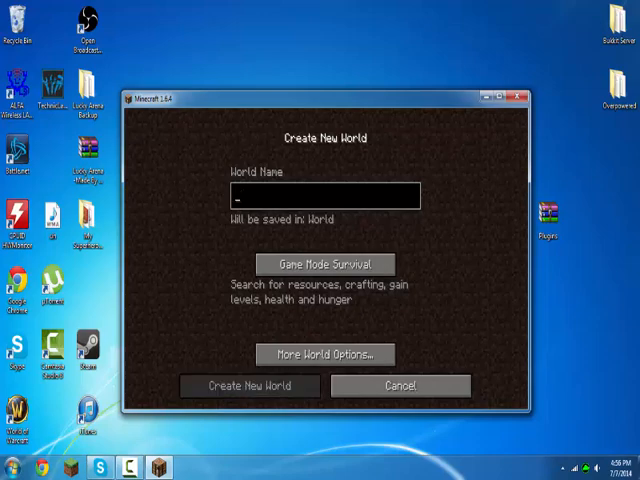
type("Tutorial Wo")
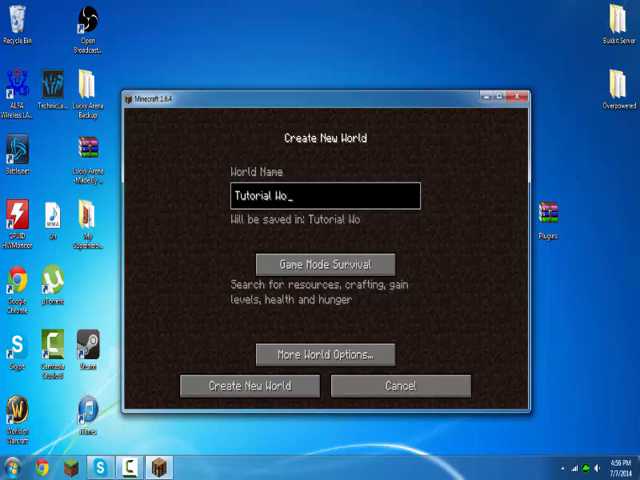
left_click(322, 354)
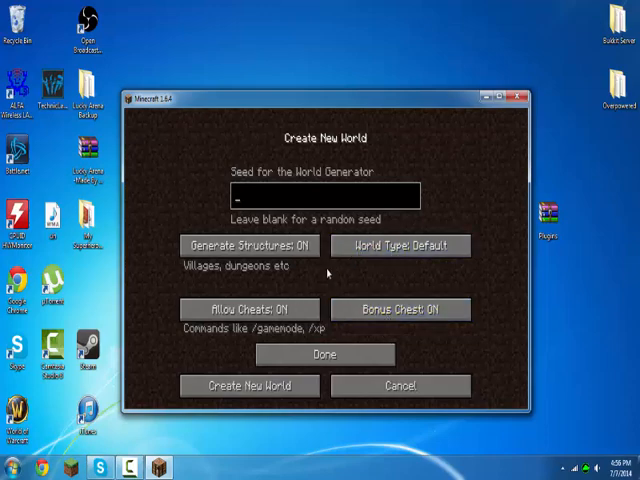
left_click(324, 354)
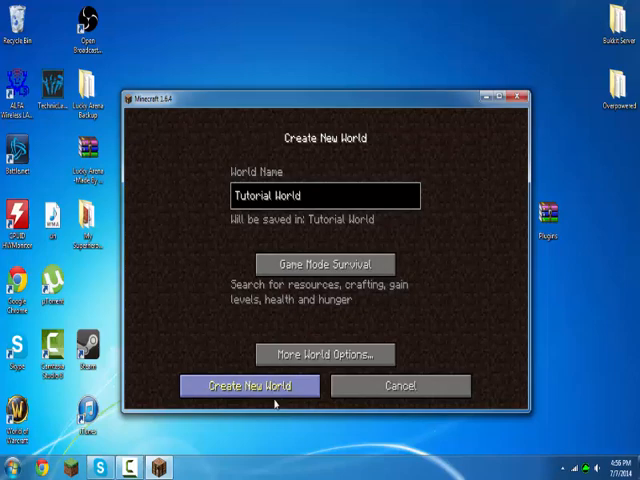
left_click(248, 384)
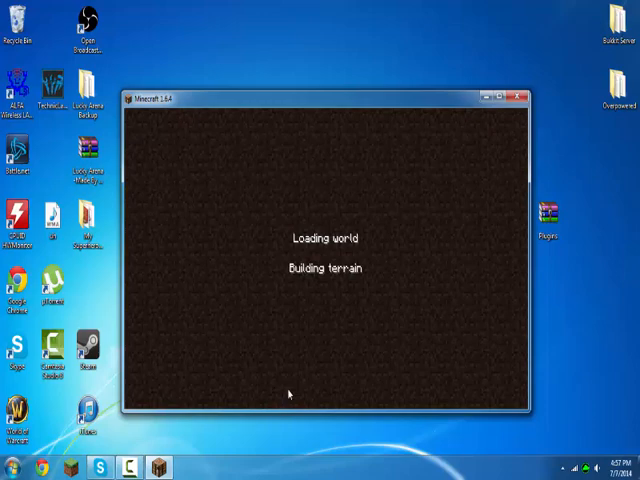
mouse_move(144, 464)
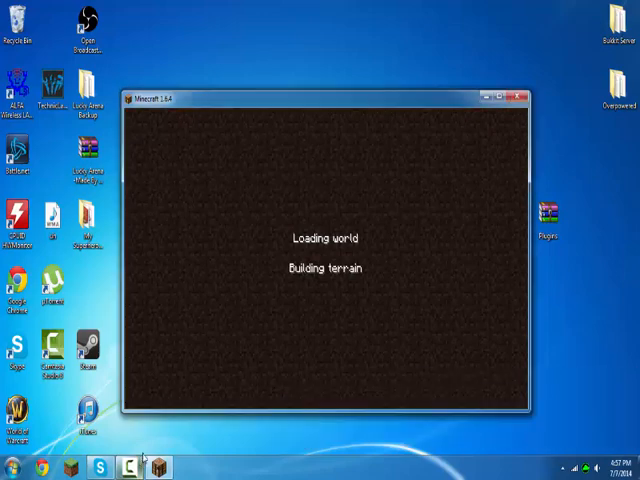
mouse_move(144, 418)
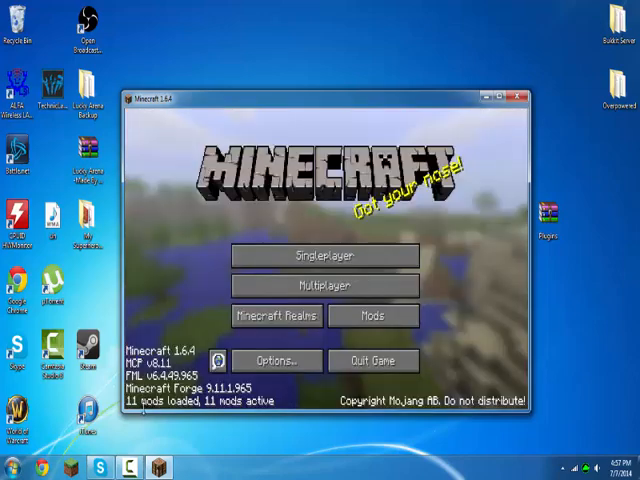
Enter Tutorial World and browse the DC Heroes suits in the creative inventory.
left_click(324, 256)
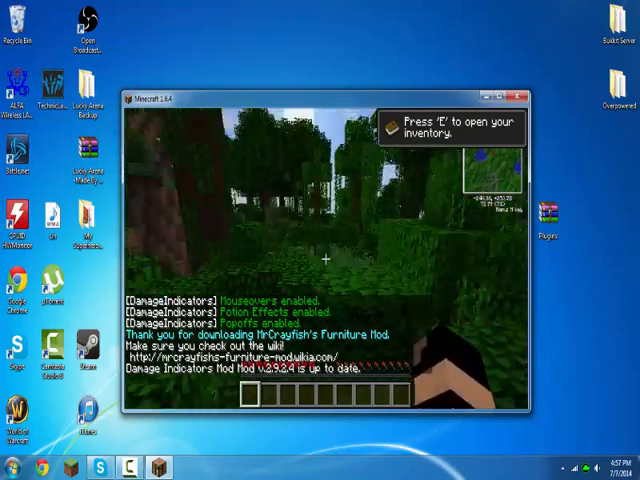
key("e")
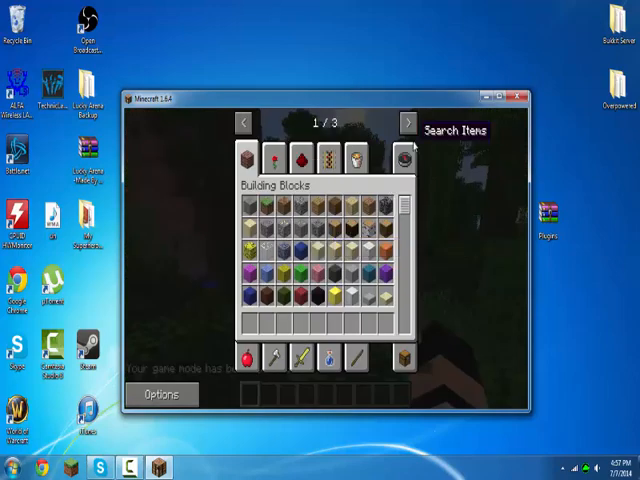
left_click(420, 120)
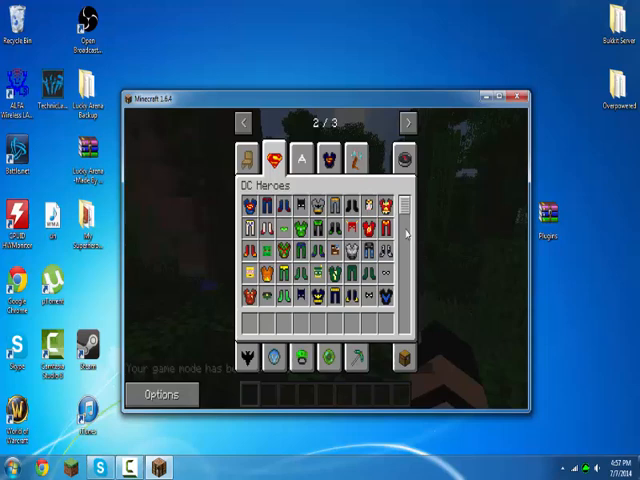
scroll("down", 3)
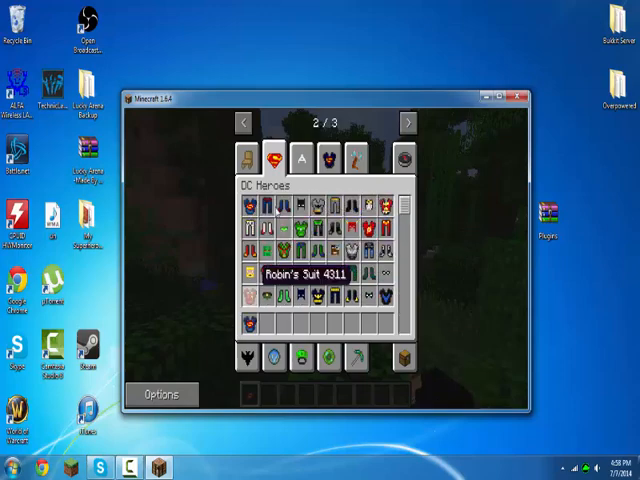
mouse_move(290, 200)
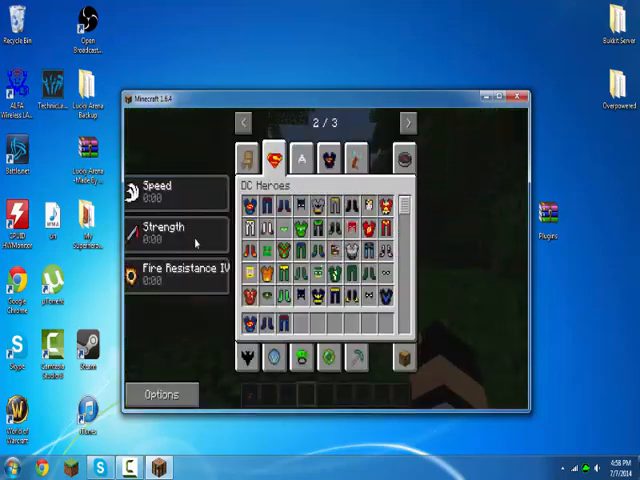
key("Escape")
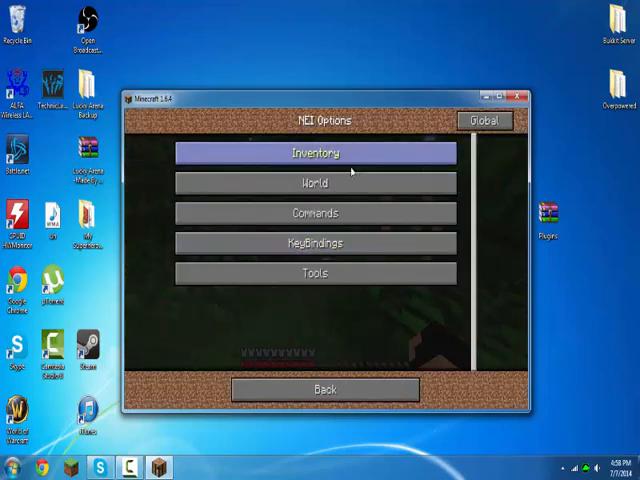
Switch to creative with /gamemode 1, search 'hu' for Hulk's suit pieces, then pause the game.
left_click(316, 152)
type("/")
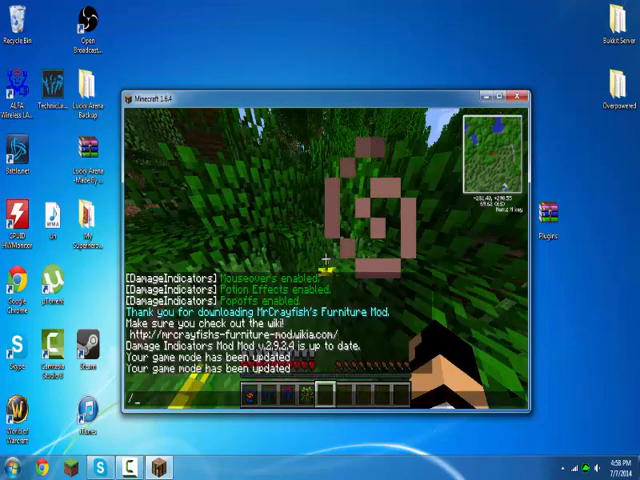
type("gamemode 1")
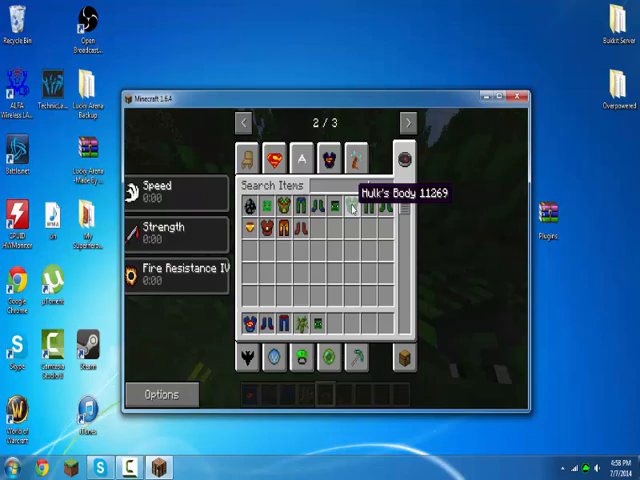
type("hu")
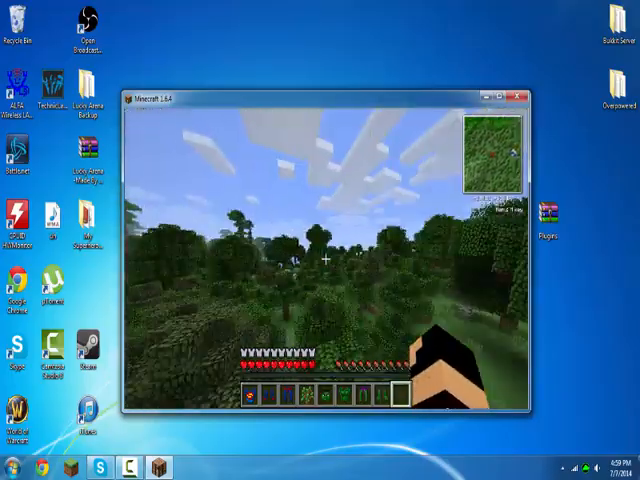
mouse_move(330, 260)
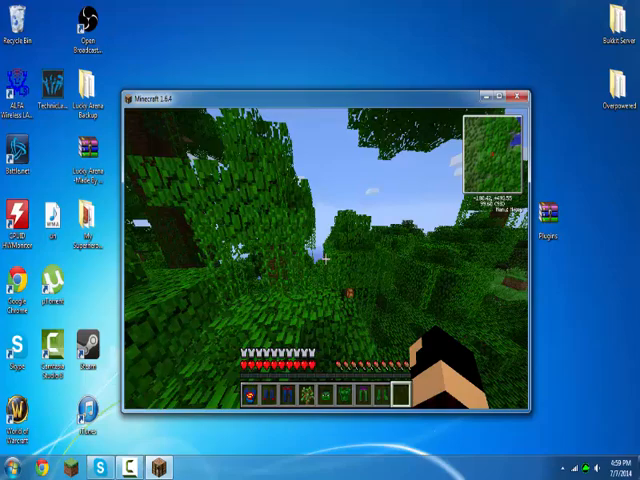
key("Escape")
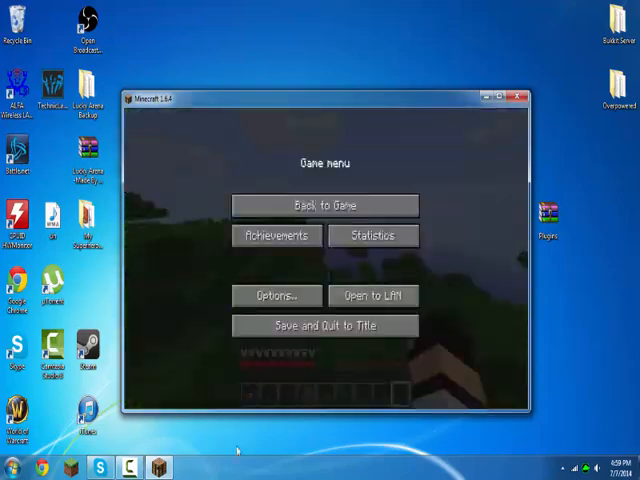